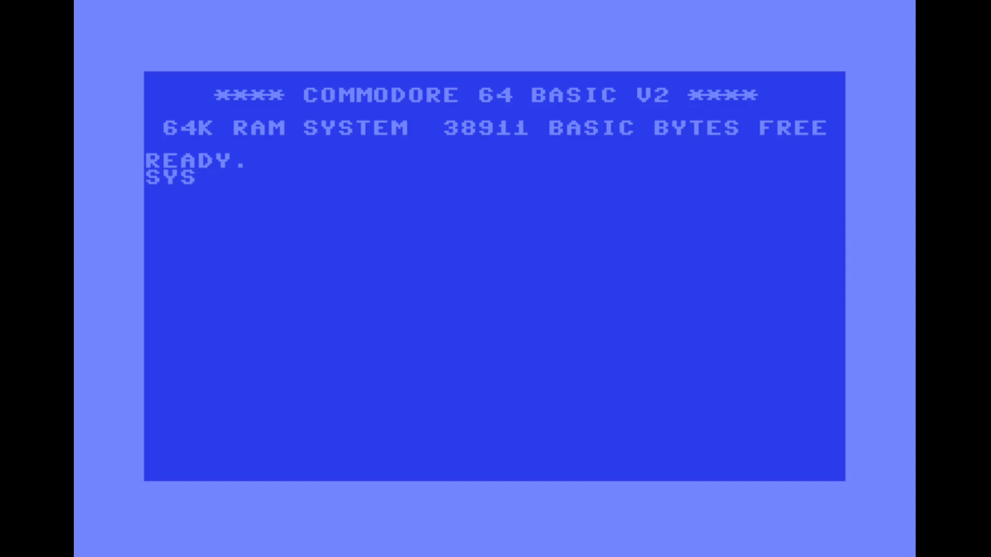
# Enter a SYS command at READY to launch the machine-code monitor with its register readout
pyautogui.write('409')
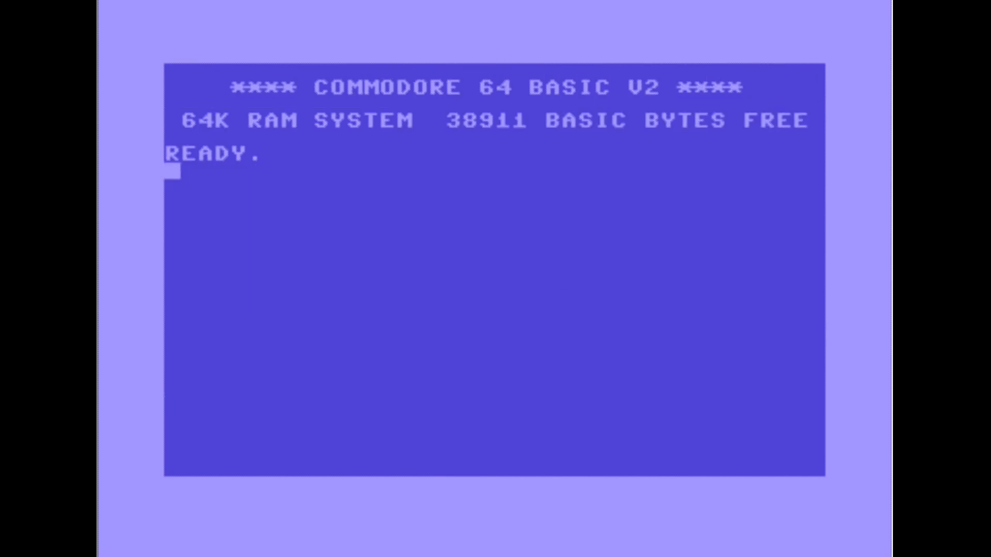
pyautogui.write('SYS$')
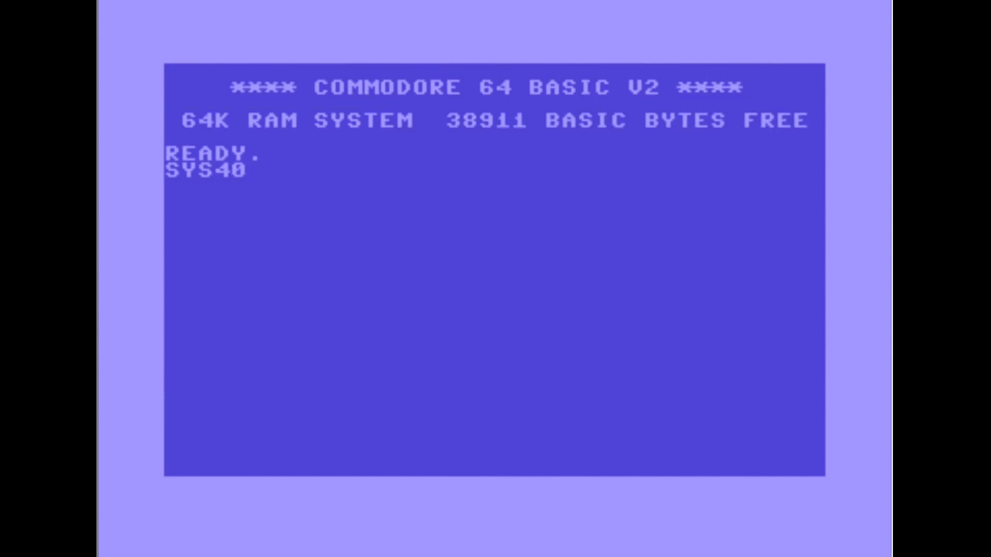
pyautogui.press('Return')
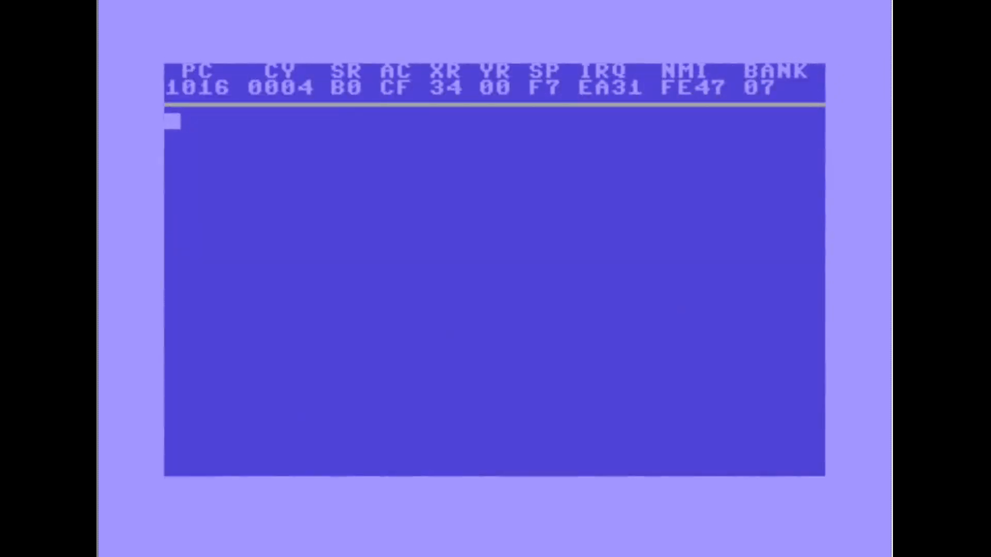
# Run the monitor command 'D 1000 1020' to list the looping routine's disassembly
pyautogui.write('D')
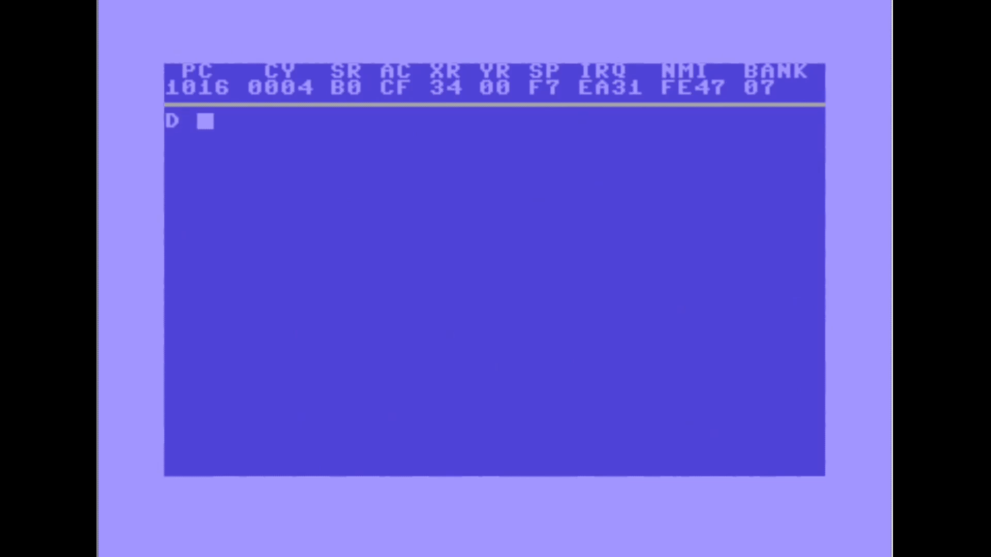
pyautogui.write('1000')
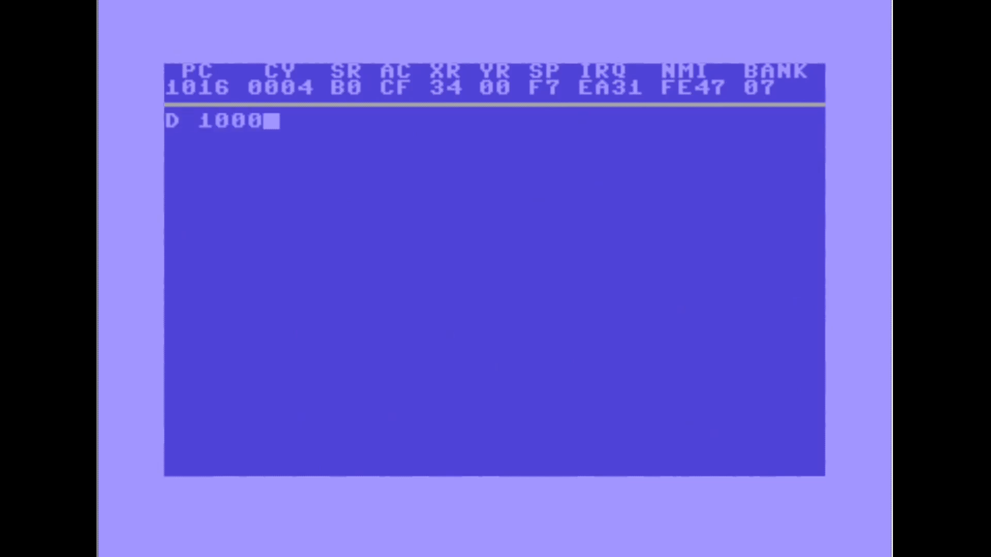
pyautogui.write('1020')
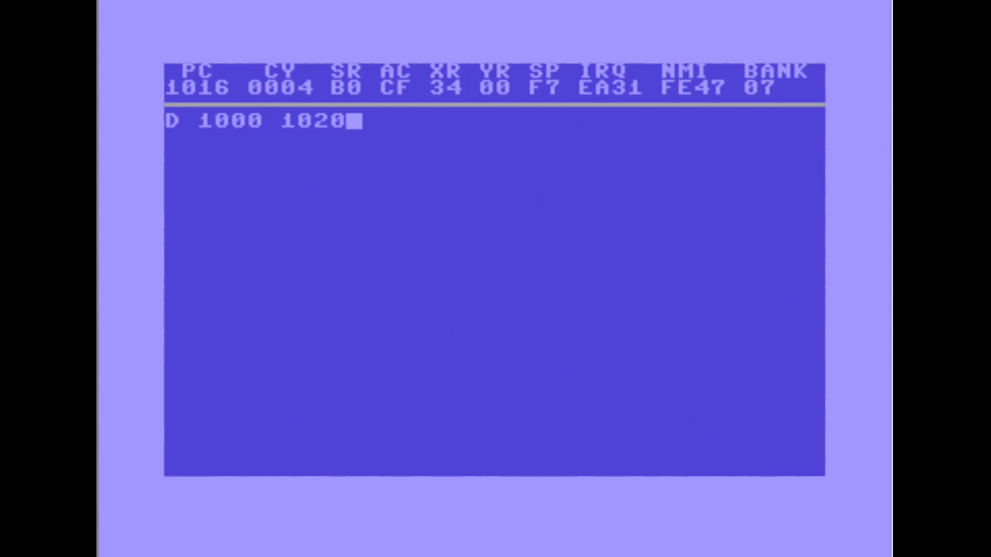
pyautogui.press('Return')
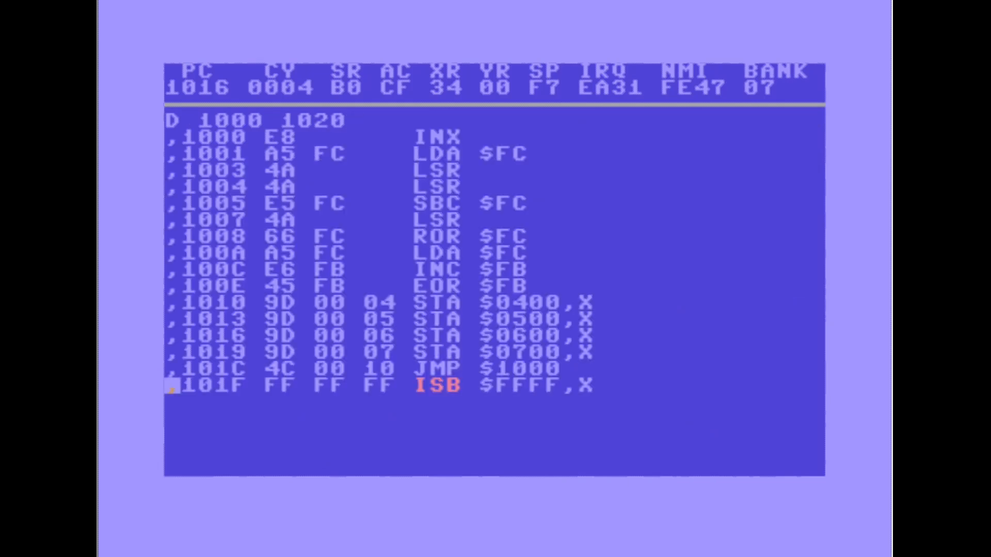